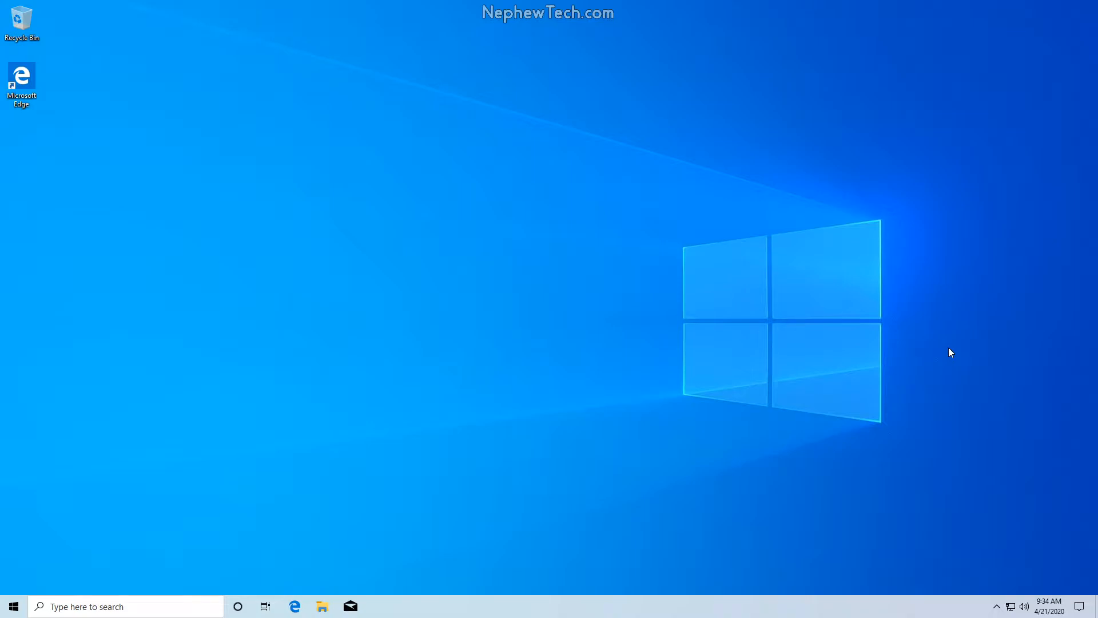
mouse_move(772, 612)
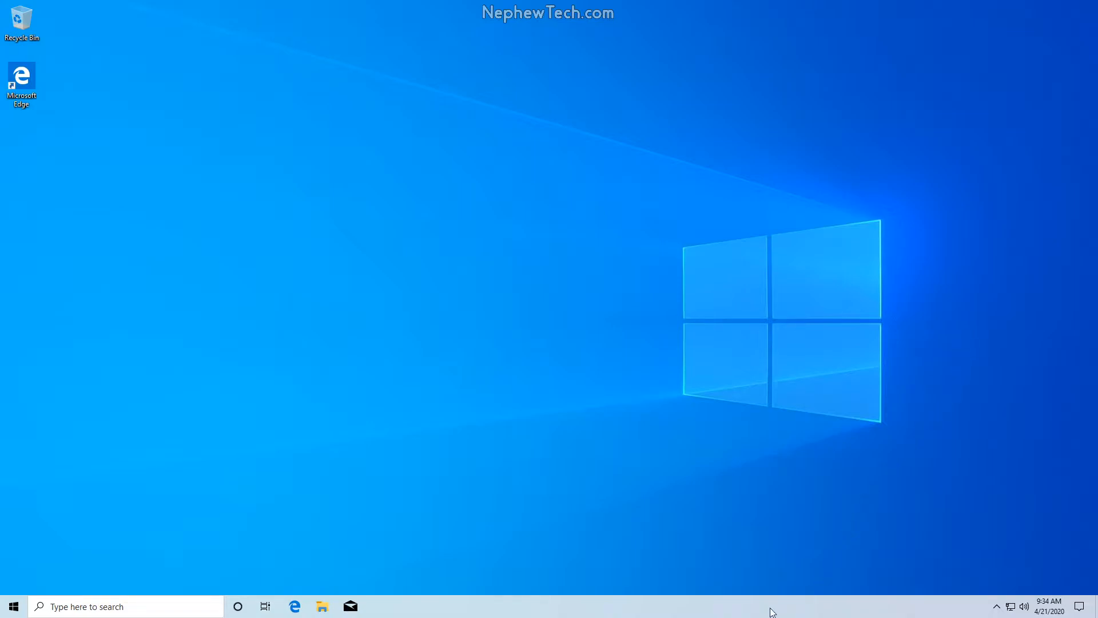
mouse_move(54, 606)
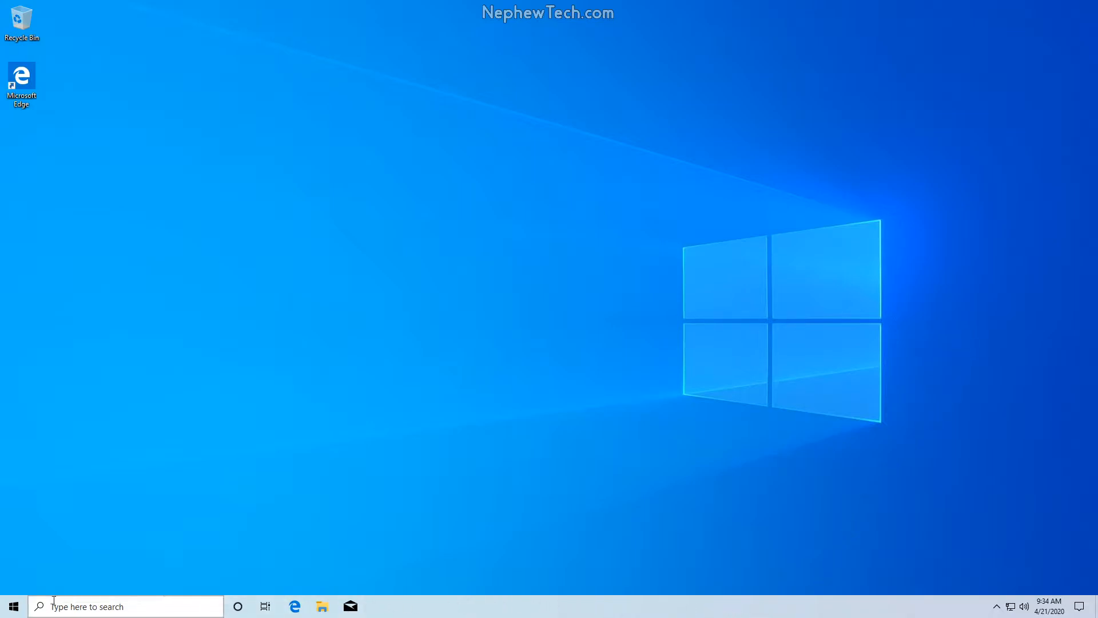
Open Personalize from the desktop's right-click menu
click(13, 606)
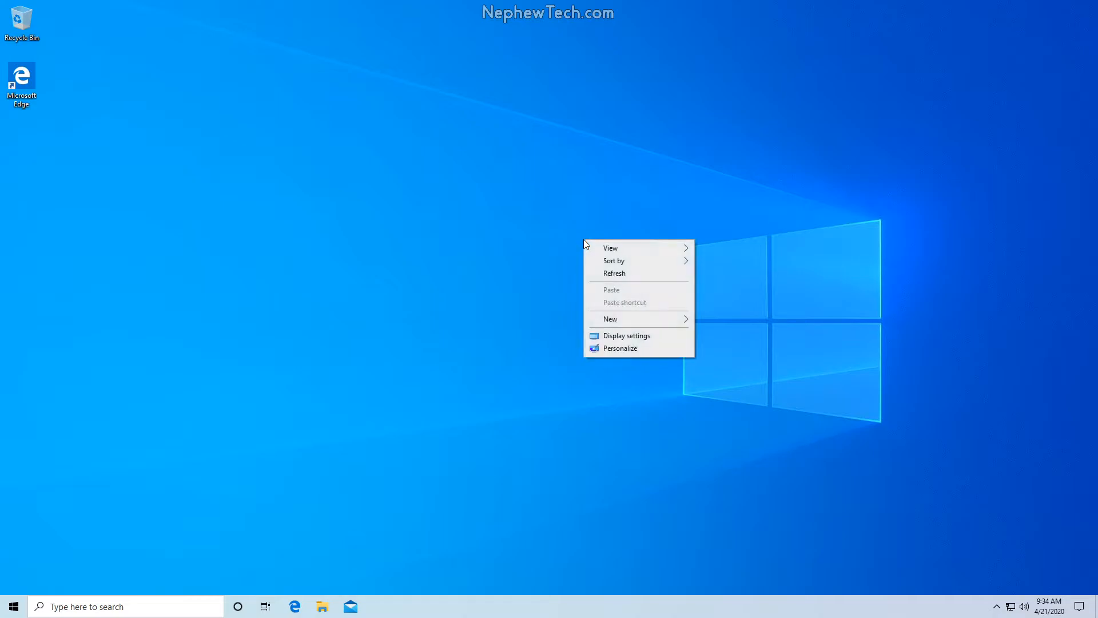
mouse_move(586, 355)
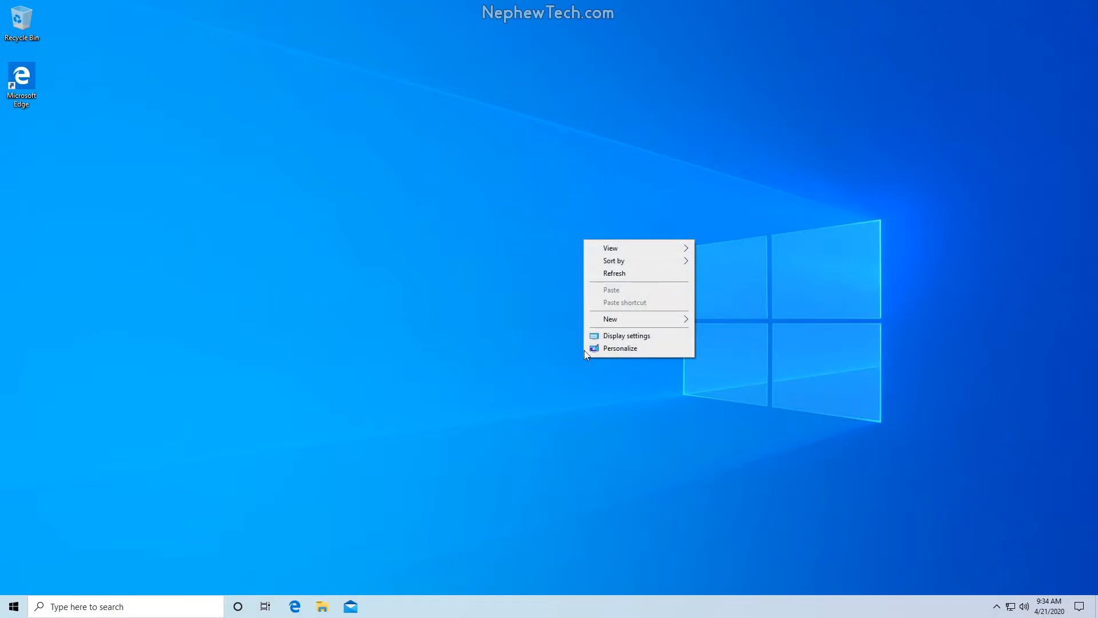
click(627, 334)
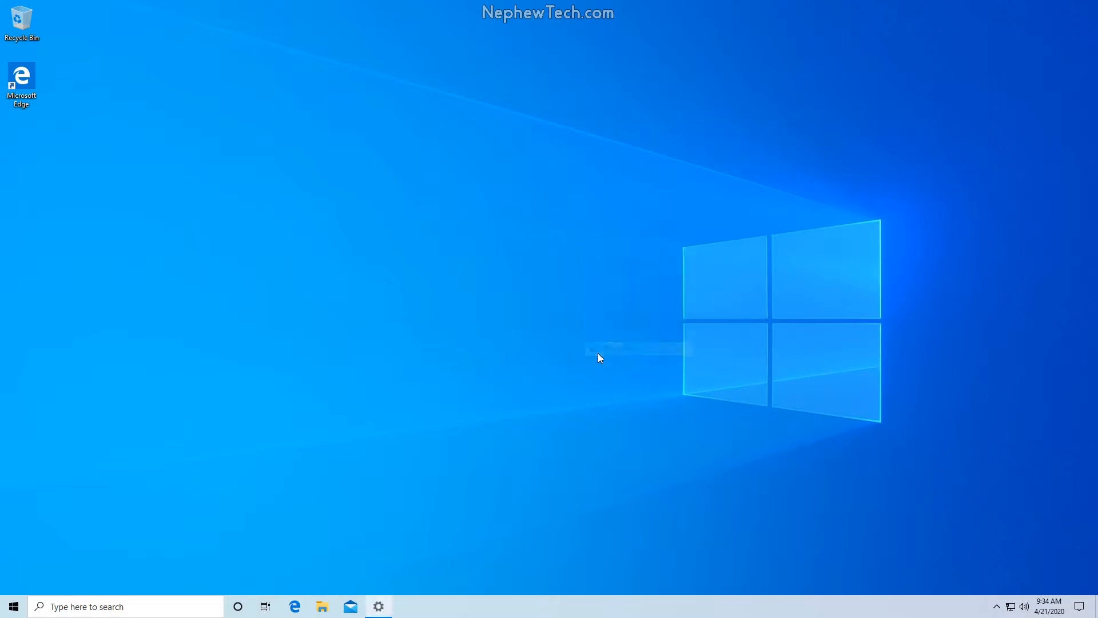
Go to the Colors page of Personalization
click(378, 606)
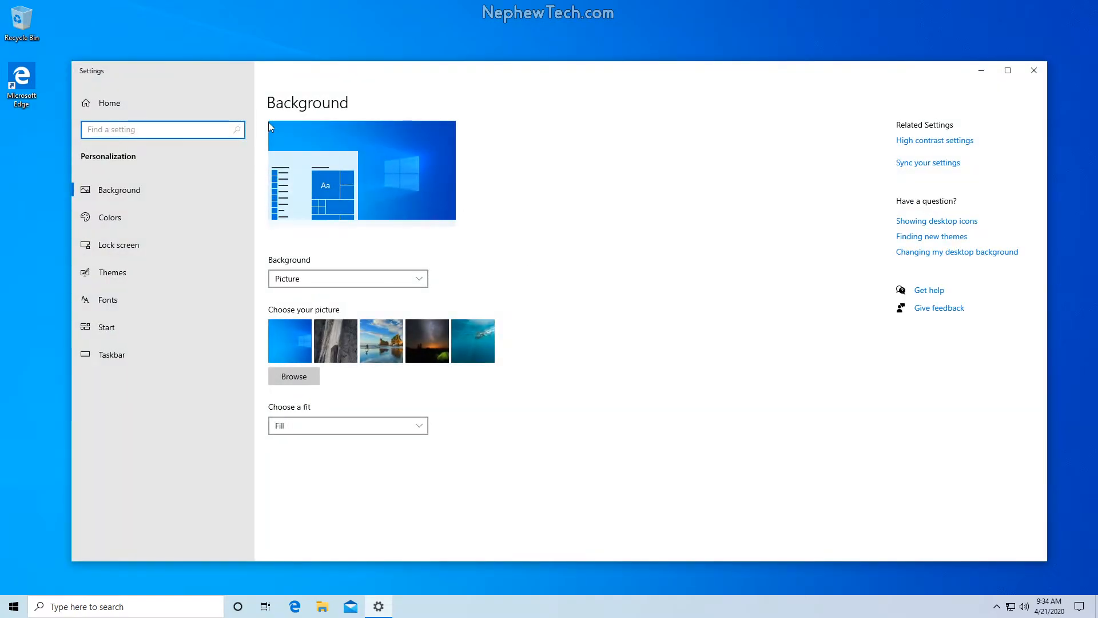
mouse_move(178, 218)
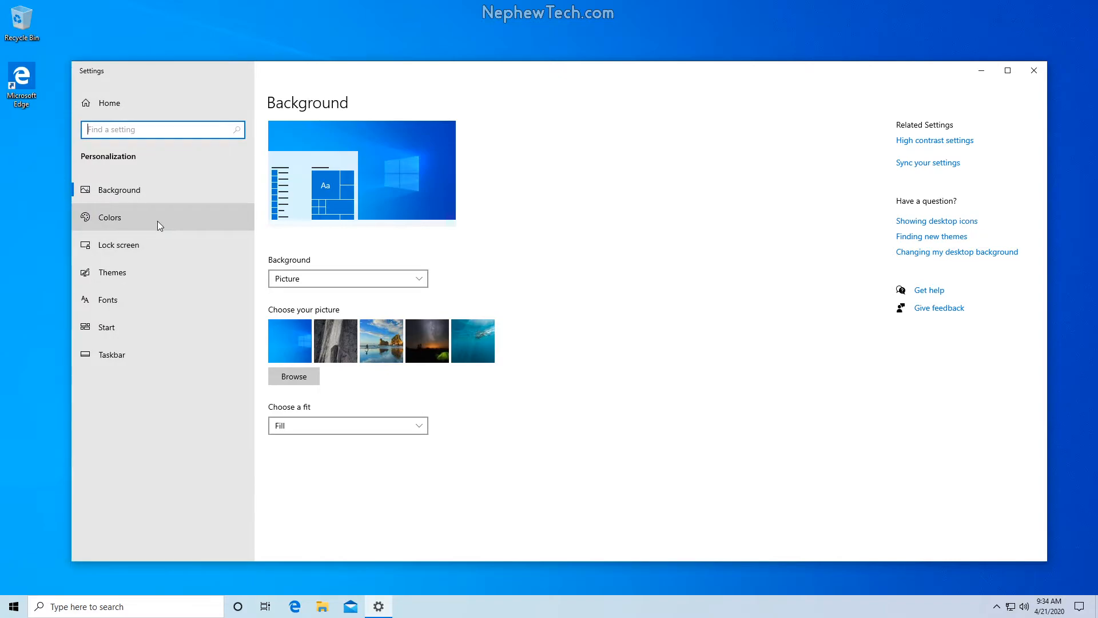
click(110, 217)
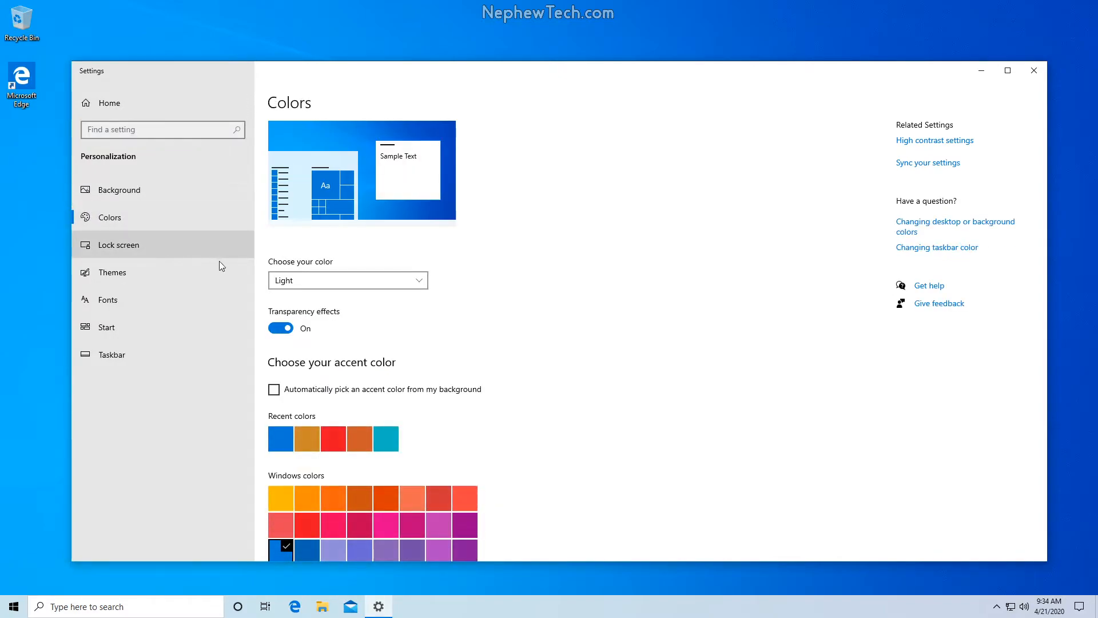
mouse_move(313, 246)
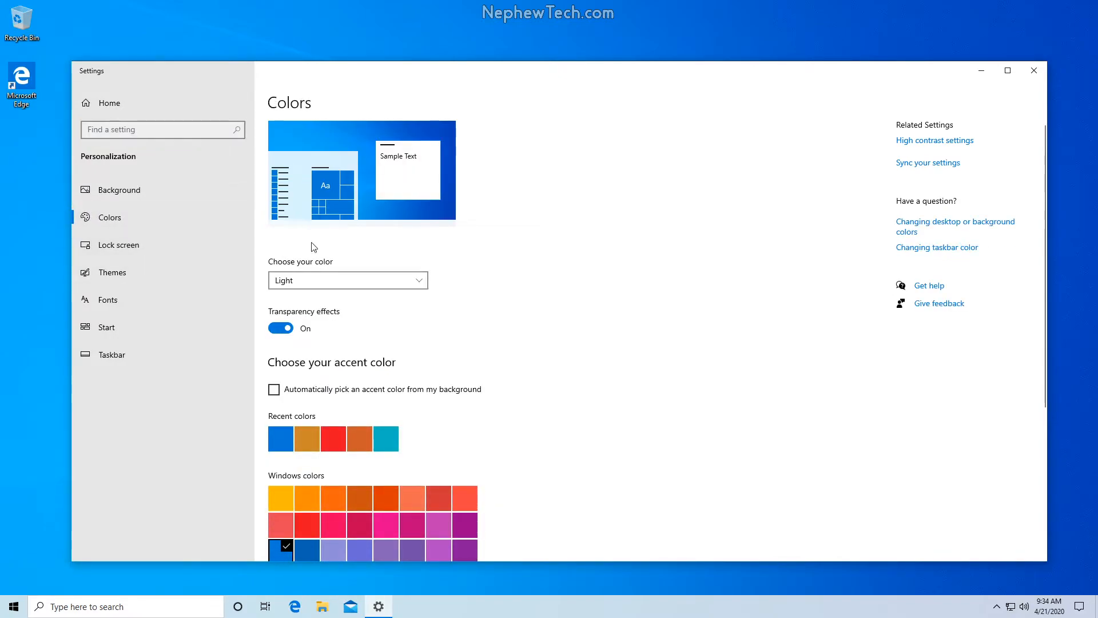
Set 'Choose your color' to Dark and reopen the mode list
click(348, 280)
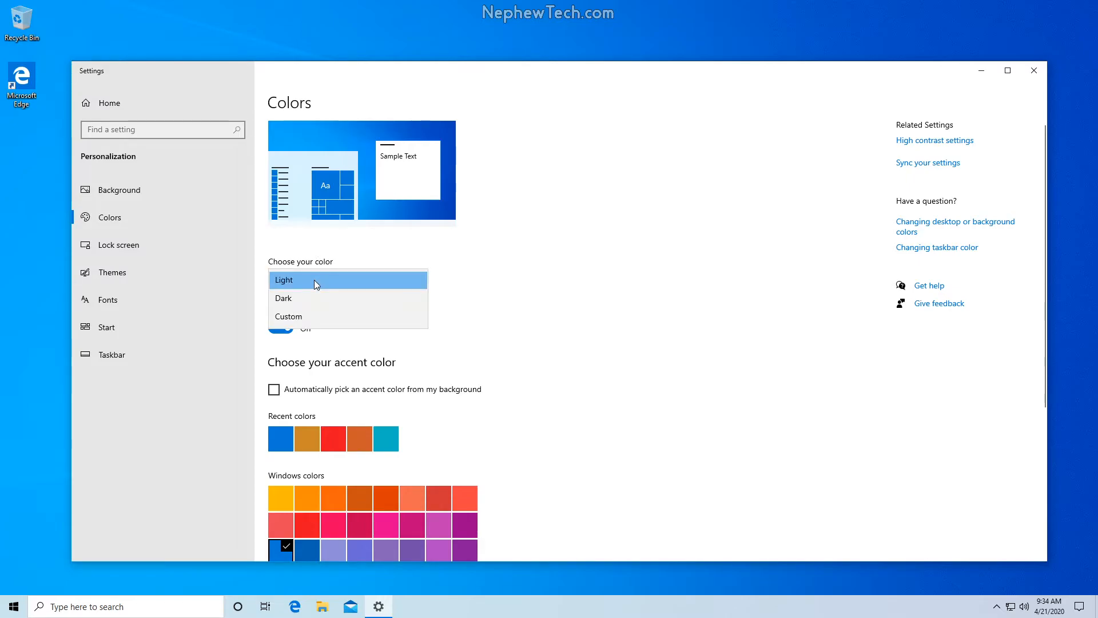
mouse_move(312, 298)
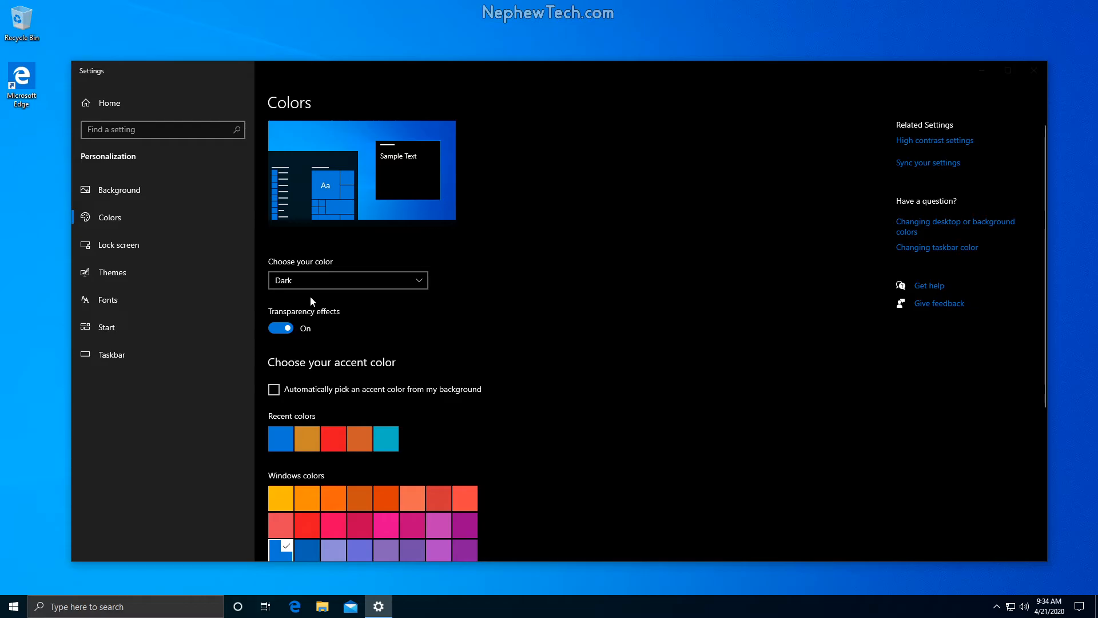
click(347, 280)
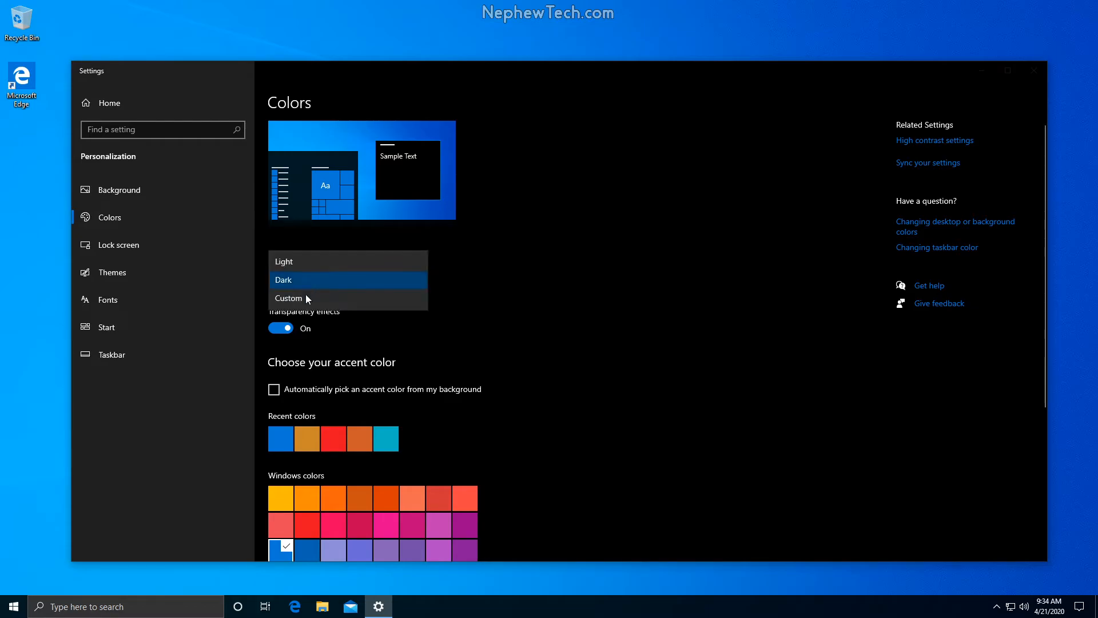
Choose Custom, keeping Windows mode Dark and setting default app mode to Light
click(287, 297)
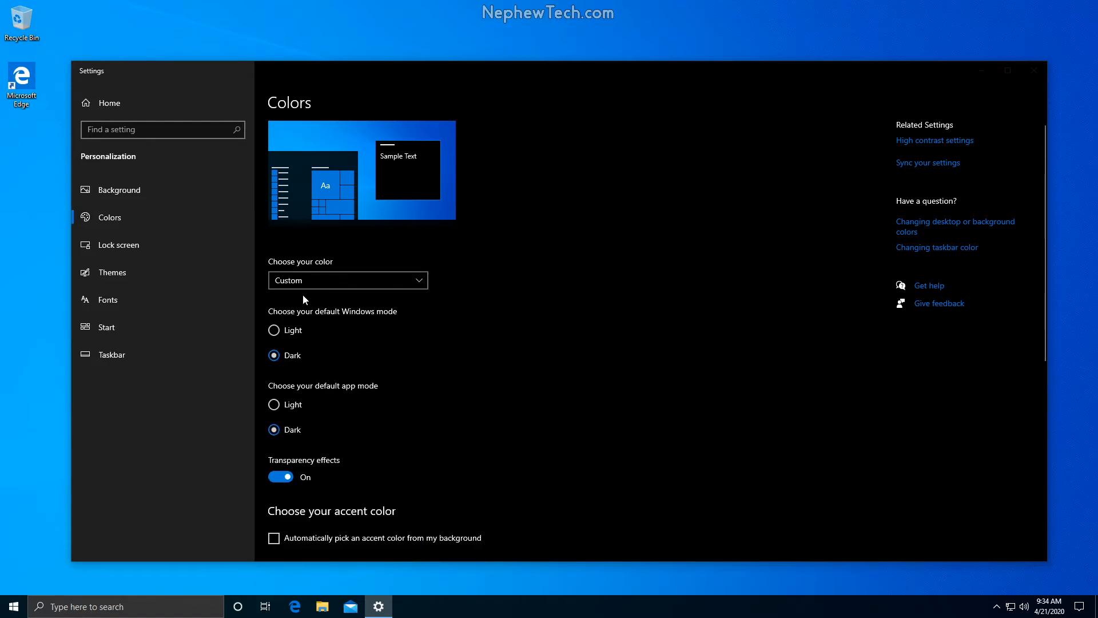
mouse_move(283, 349)
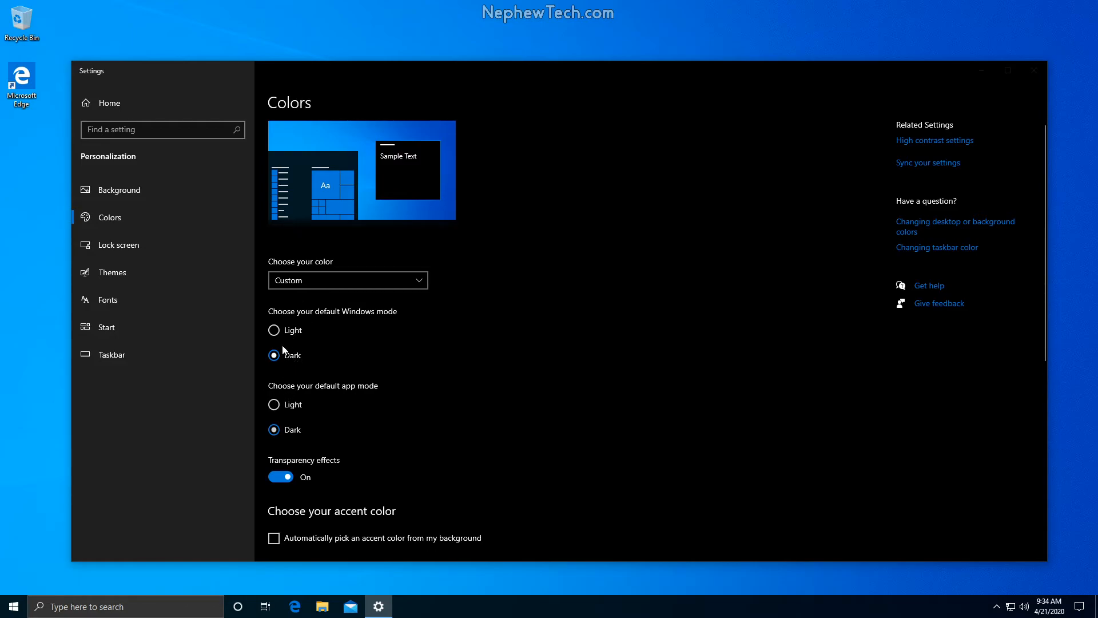
mouse_move(334, 357)
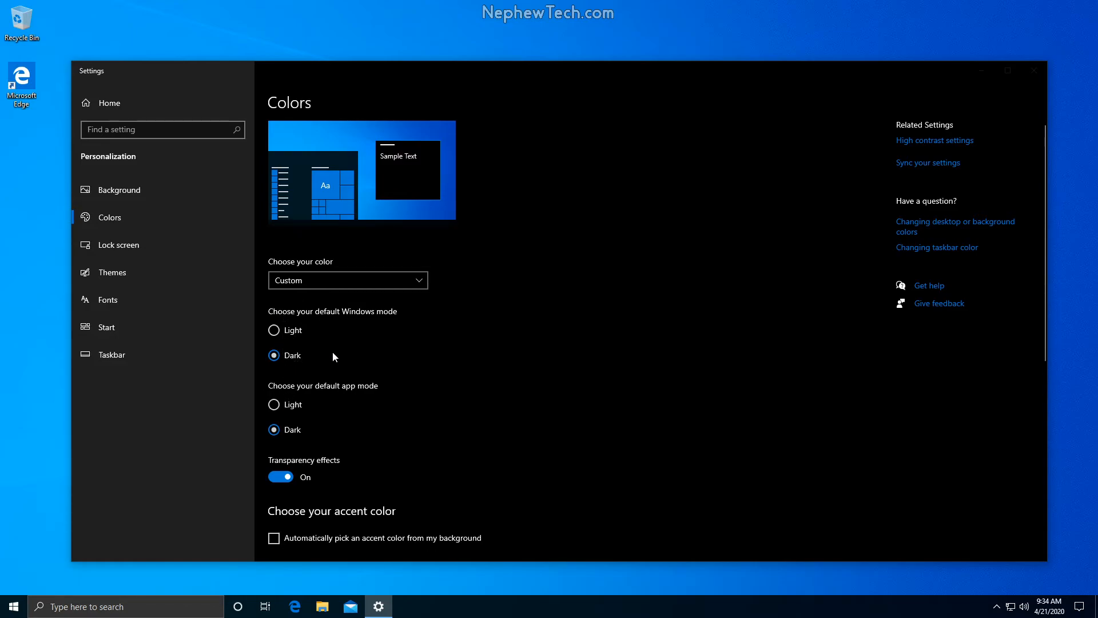
click(274, 405)
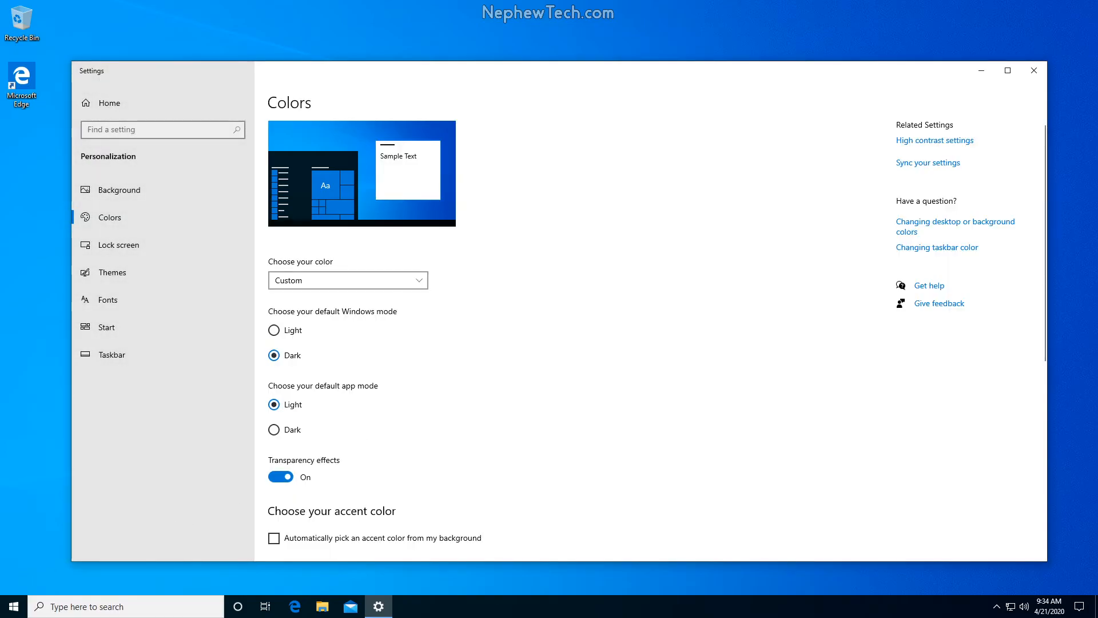
click(11, 606)
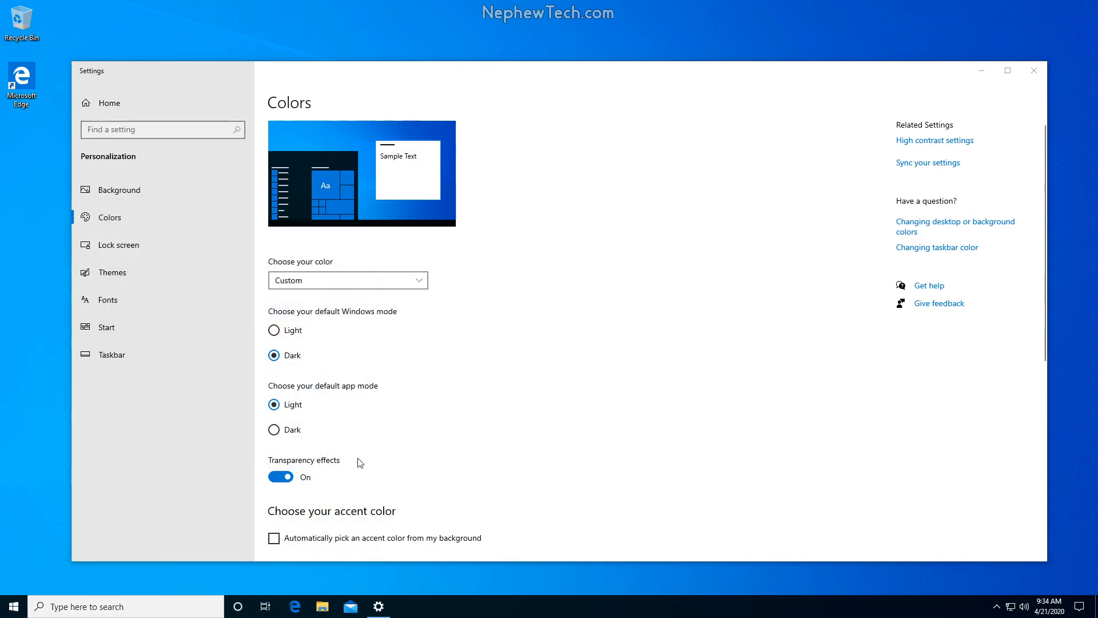
mouse_move(955, 488)
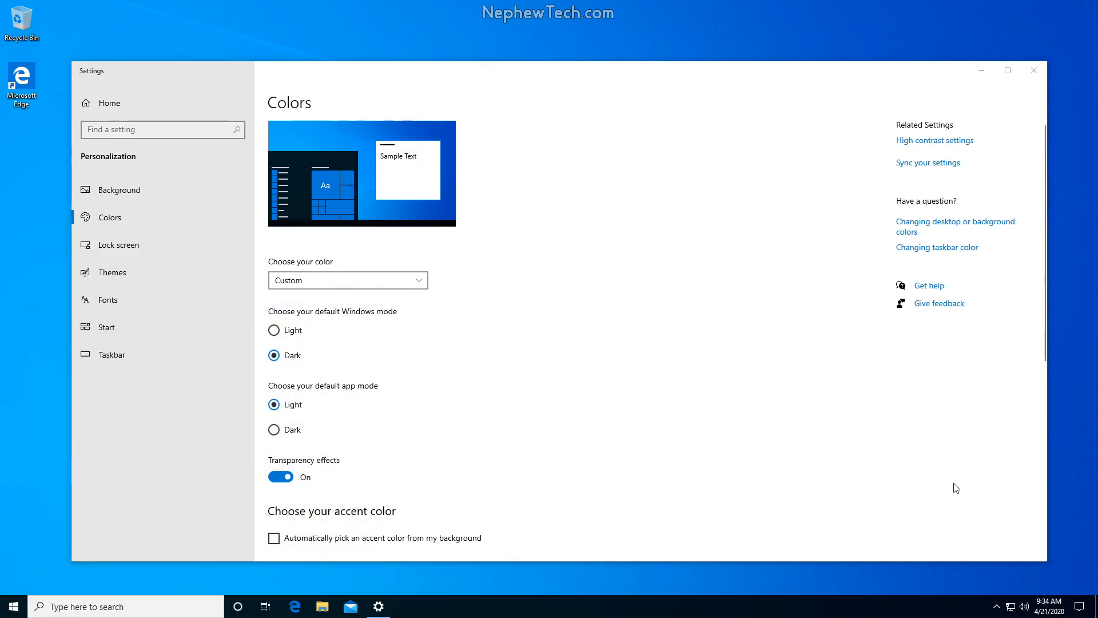